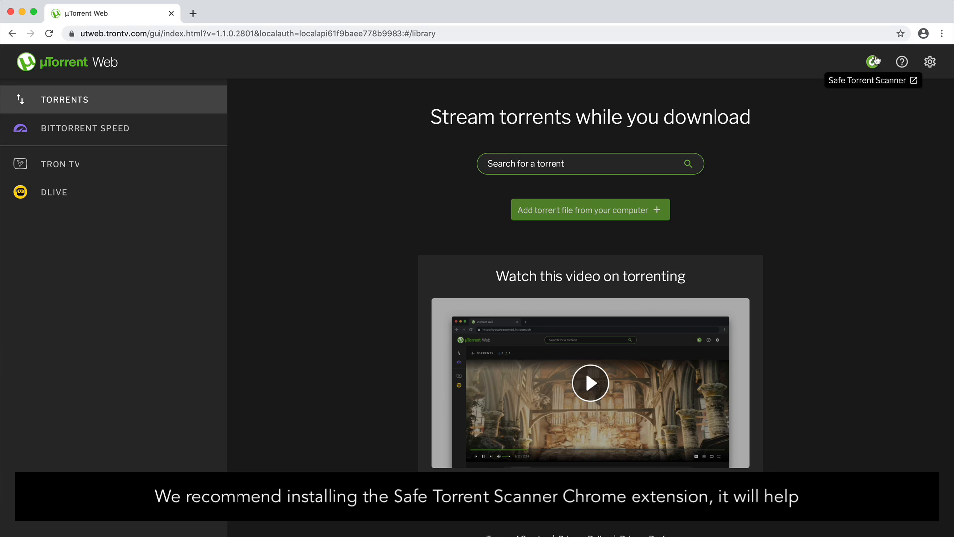
# - Go to the Safe Torrent Scanner extension's Chrome Web Store page from the uTorrent Web toolbar icon
pyautogui.click(872, 62)
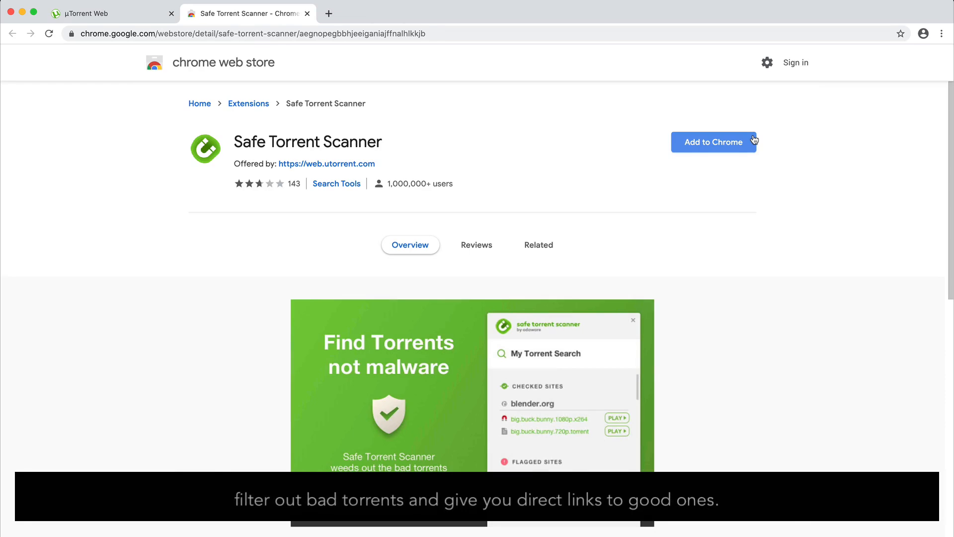
# - Add Safe Torrent Scanner to Chrome and confirm the extension install
pyautogui.click(714, 141)
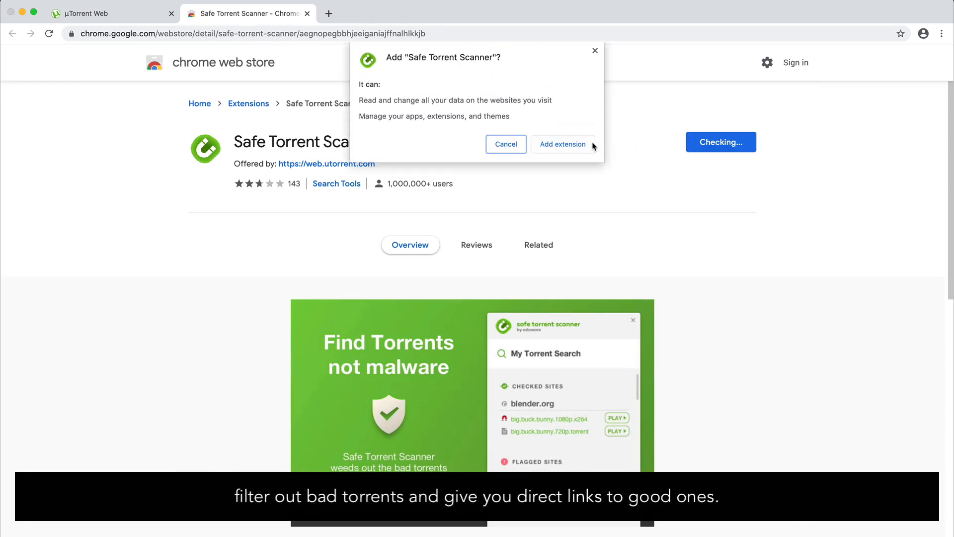
pyautogui.click(563, 145)
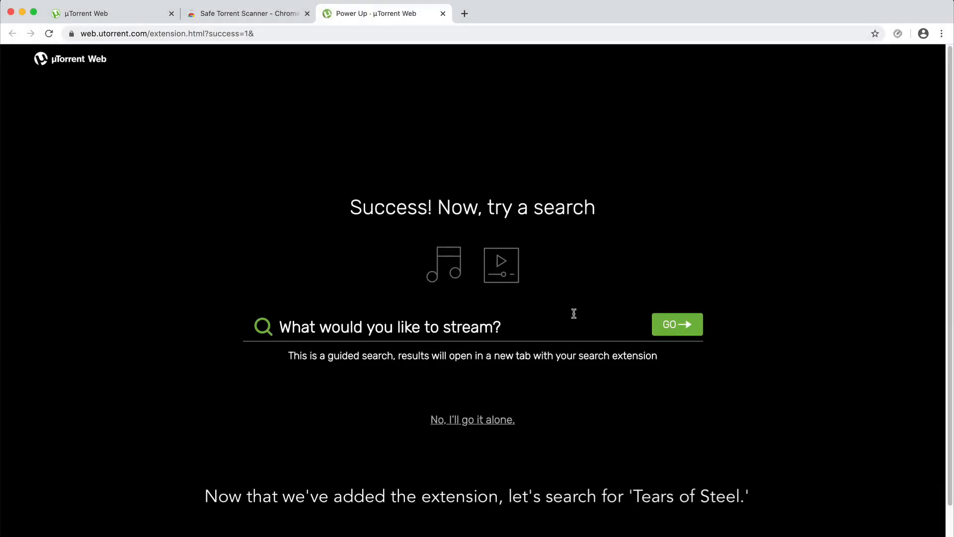
# - Search 'tears of steel' from the uTorrent success page's stream field
pyautogui.write('tears of s')
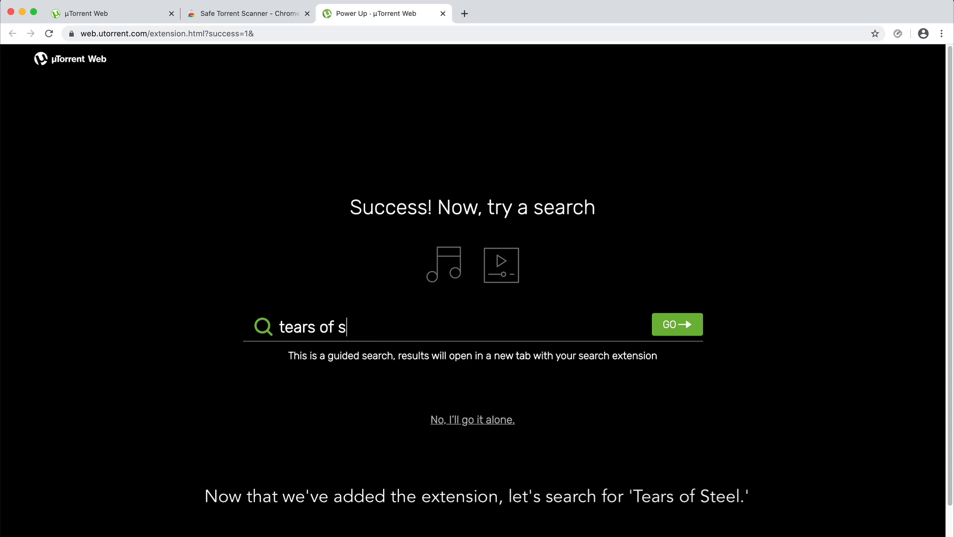
pyautogui.write('teel')
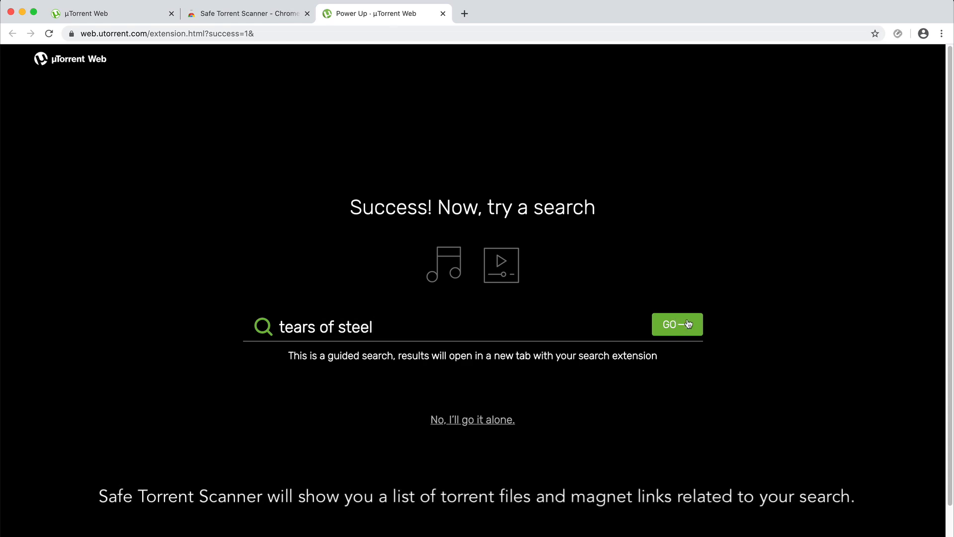
pyautogui.click(678, 324)
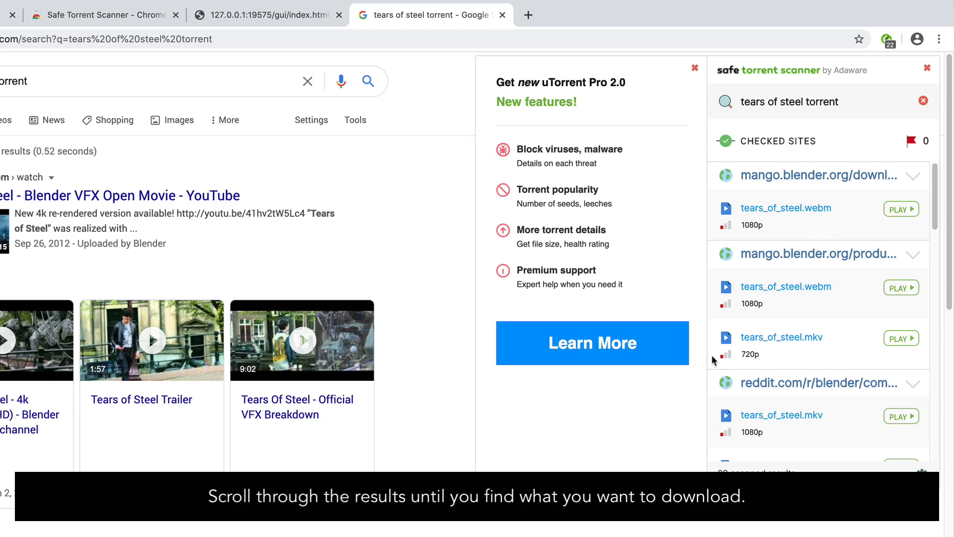
# - Fetch the first 1080p tears_of_steel.webm torrent from mango.blender.org via its PLAY button
pyautogui.scroll(-3)
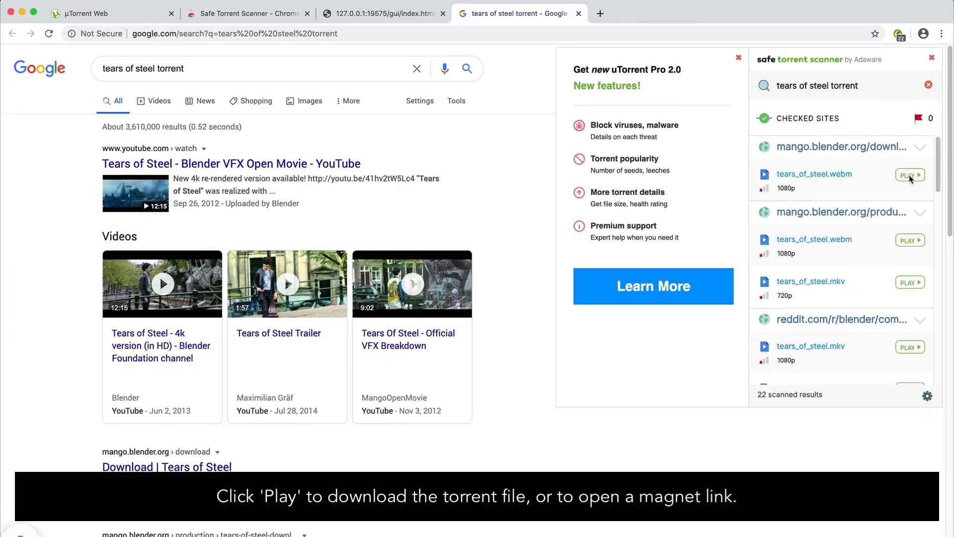
pyautogui.click(909, 174)
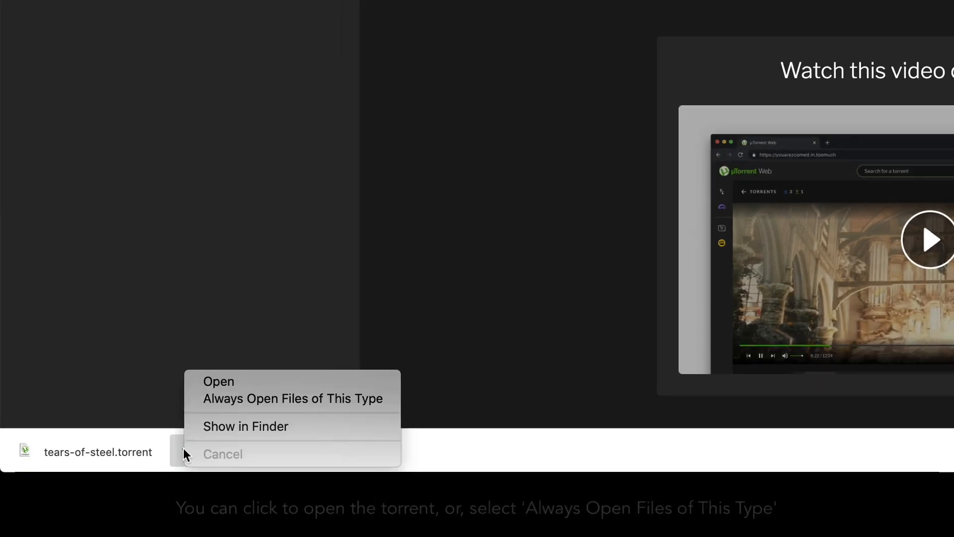
pyautogui.moveTo(215, 400)
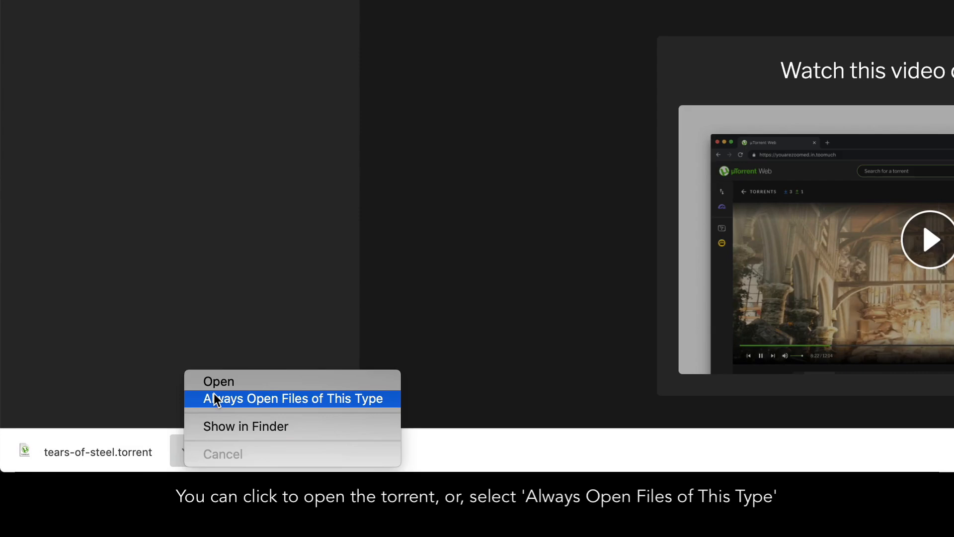
# - Set torrent files to always open automatically and launch the downloaded tears-of-steel.torrent
pyautogui.click(292, 399)
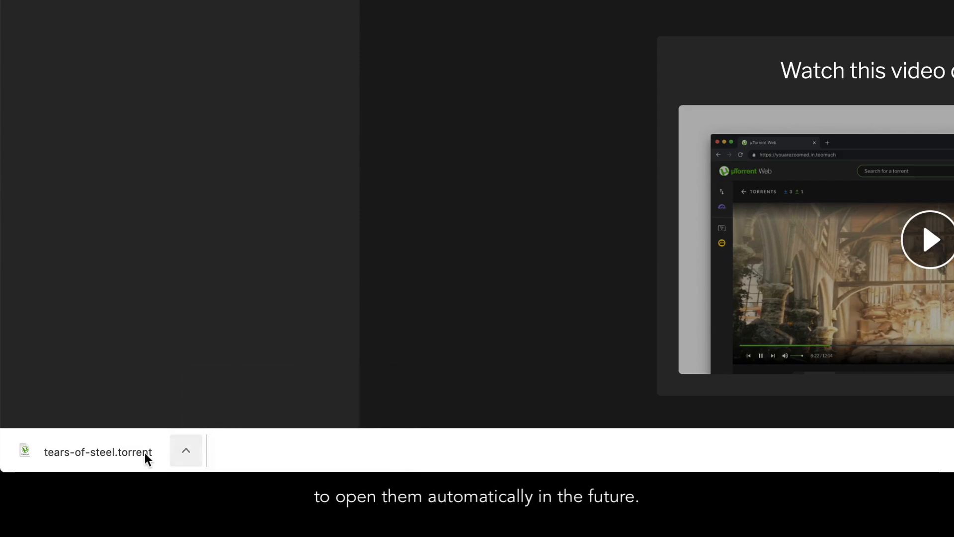
pyautogui.click(98, 452)
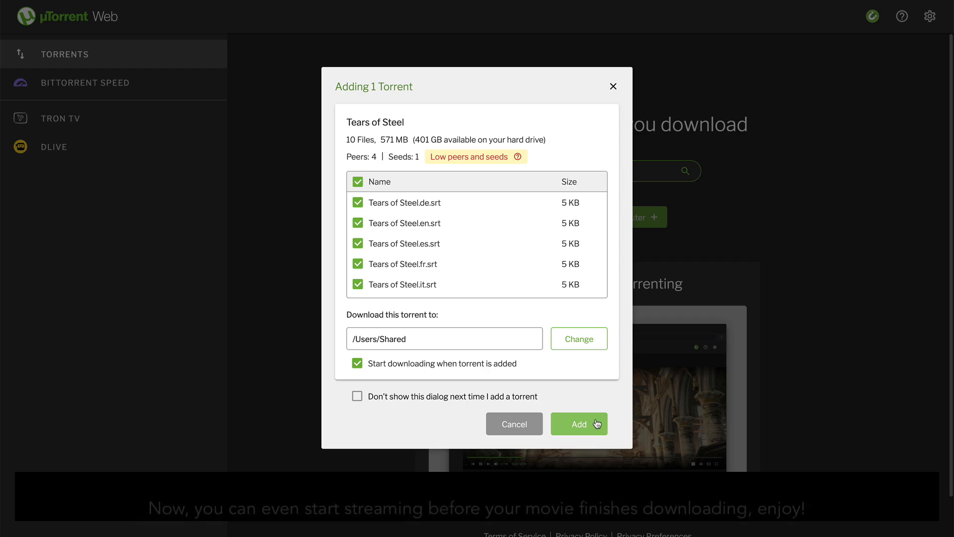
# - Add the Tears of Steel torrent so it starts downloading into /Users/Shared
pyautogui.click(579, 424)
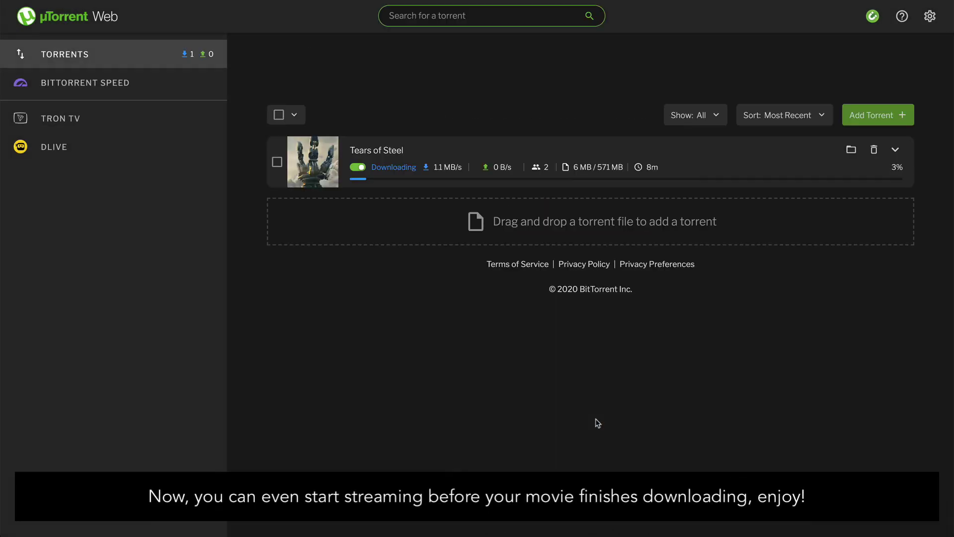